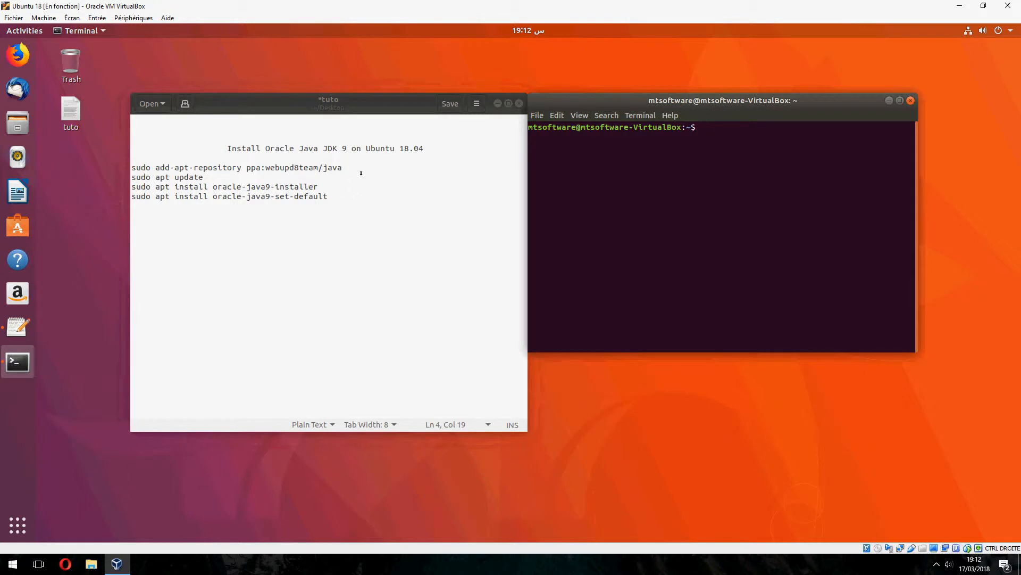
# Cut the 'sudo add-apt-repository ppa:webupd8team/java' line from the gedit notes.
pyautogui.rightClick(234, 168)
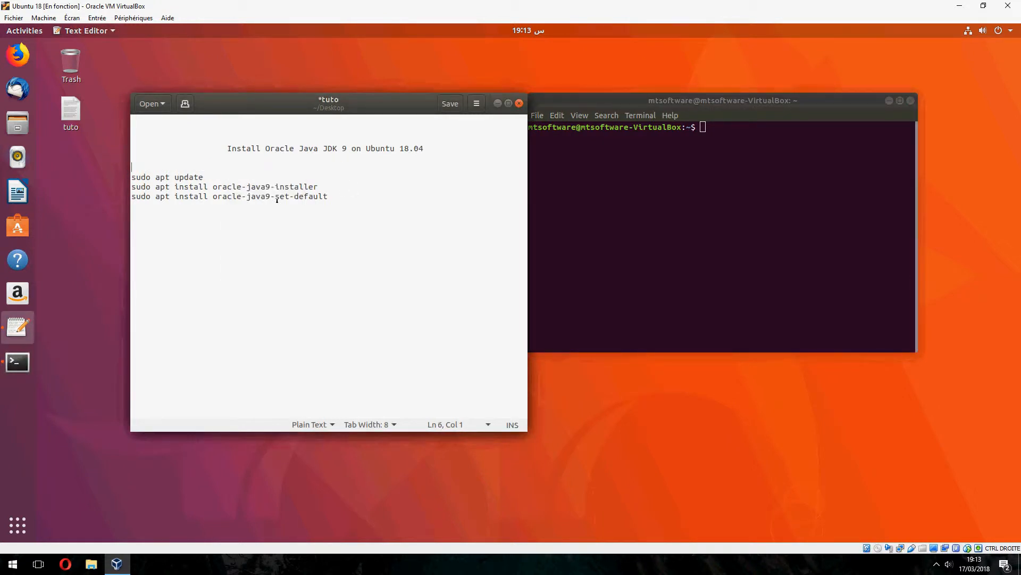
# Paste and run add-apt-repository ppa:webupd8team/java, then 'sudo apt update'.
pyautogui.rightClick(236, 167)
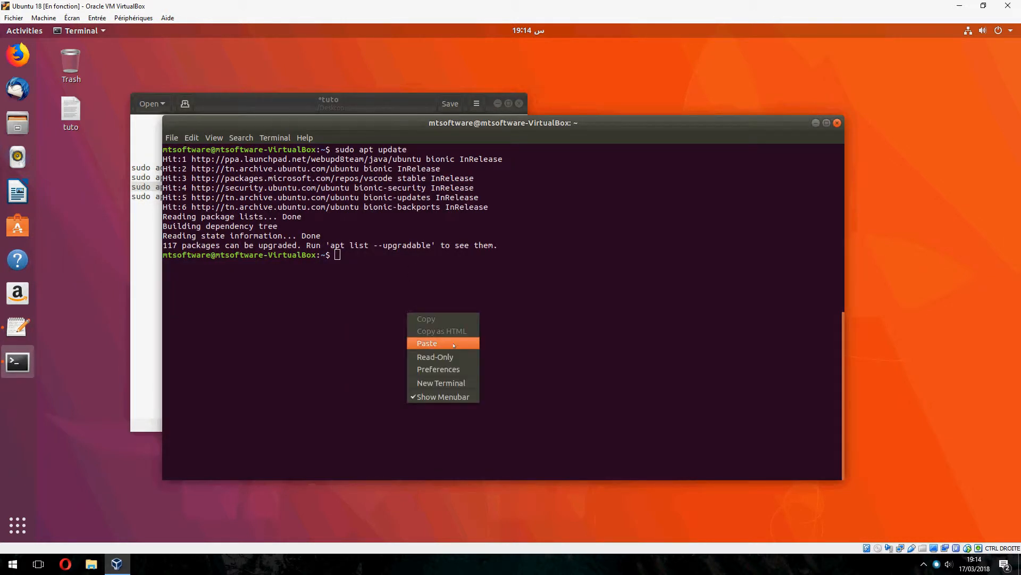
# Paste and run 'sudo apt install oracle-java9-installer' in the terminal.
pyautogui.click(427, 343)
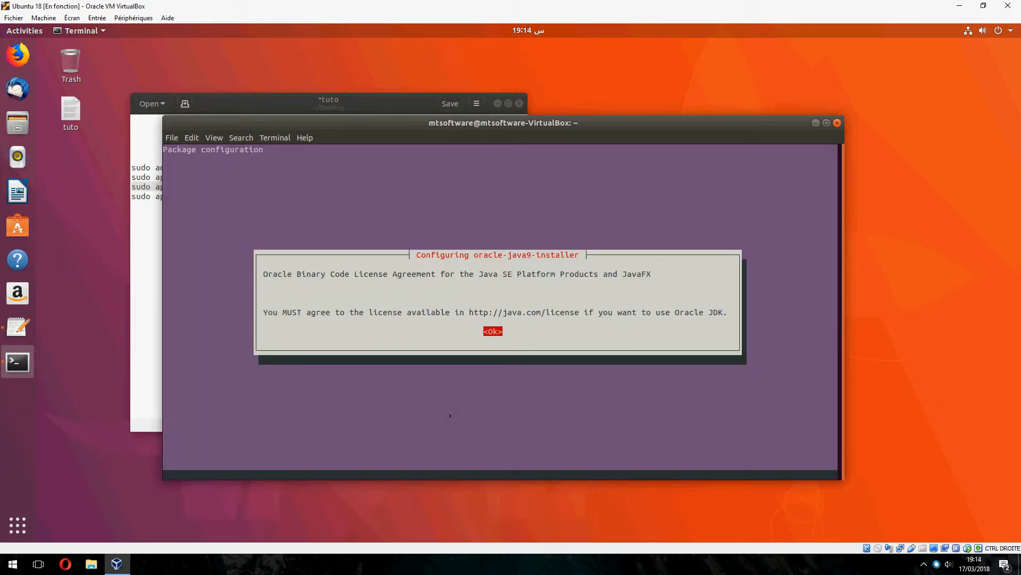
# Accept the Oracle license, install oracle-java9-set-default, and clear the terminal.
pyautogui.click(491, 331)
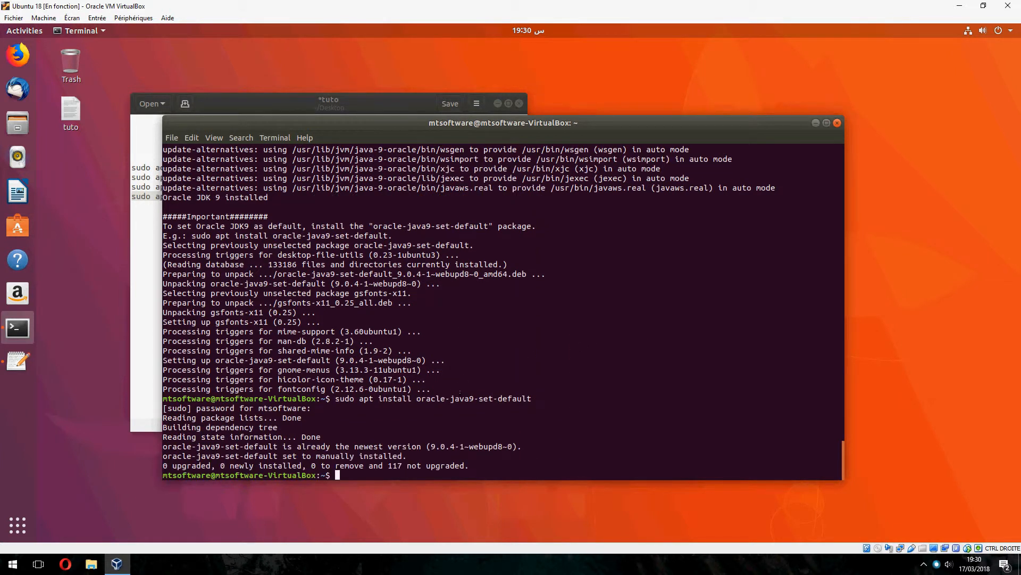
pyautogui.write('clear')
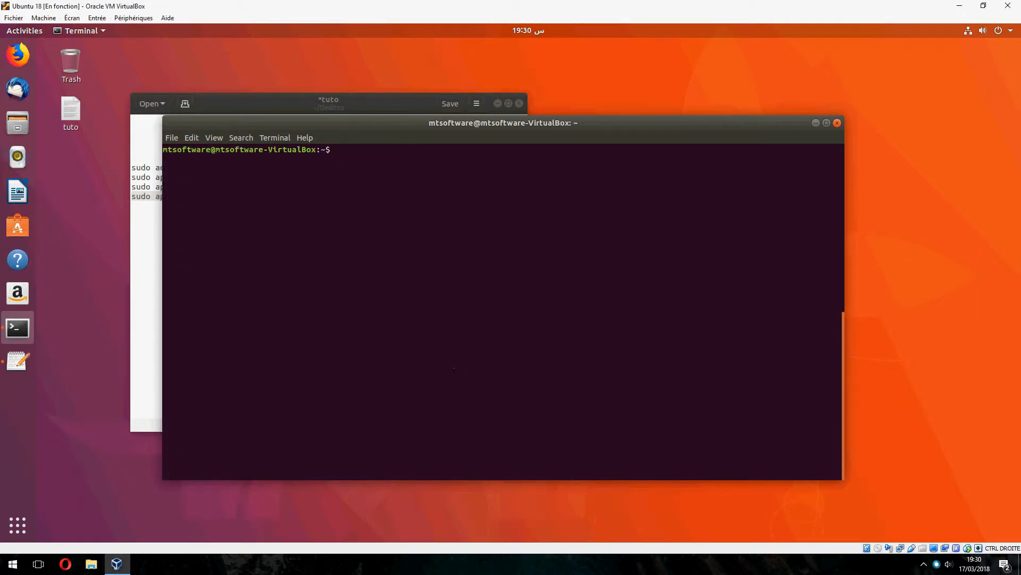
# Run 'java -version' and highlight the reported version 9.0.4.
pyautogui.write('java -version')
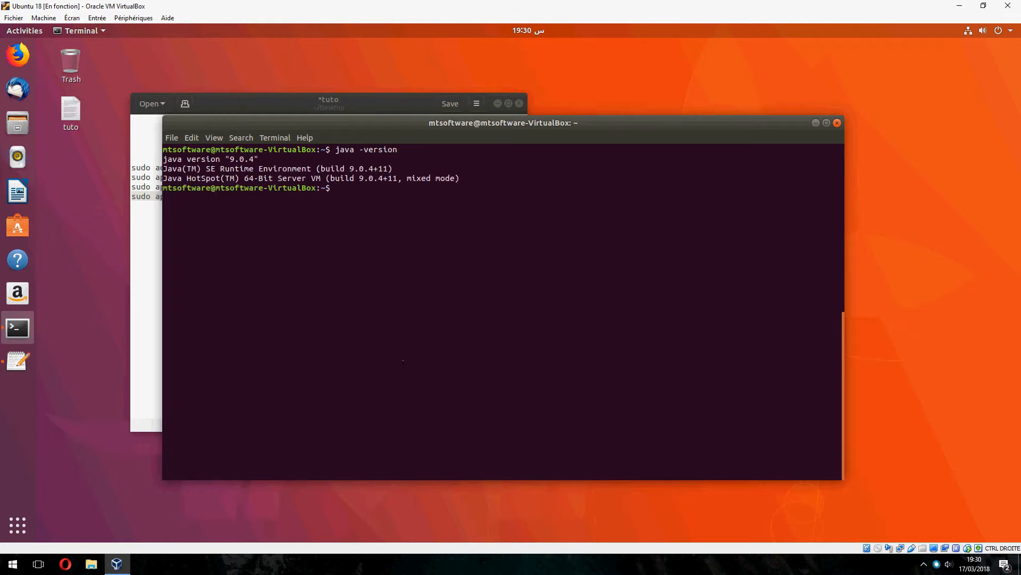
pyautogui.doubleClick(208, 158)
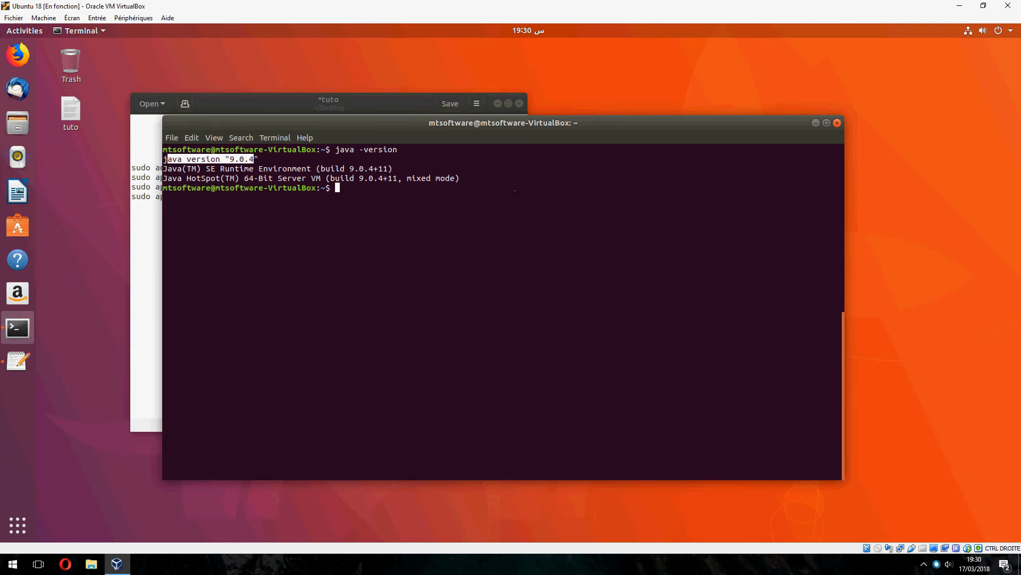
pyautogui.moveTo(468, 146)
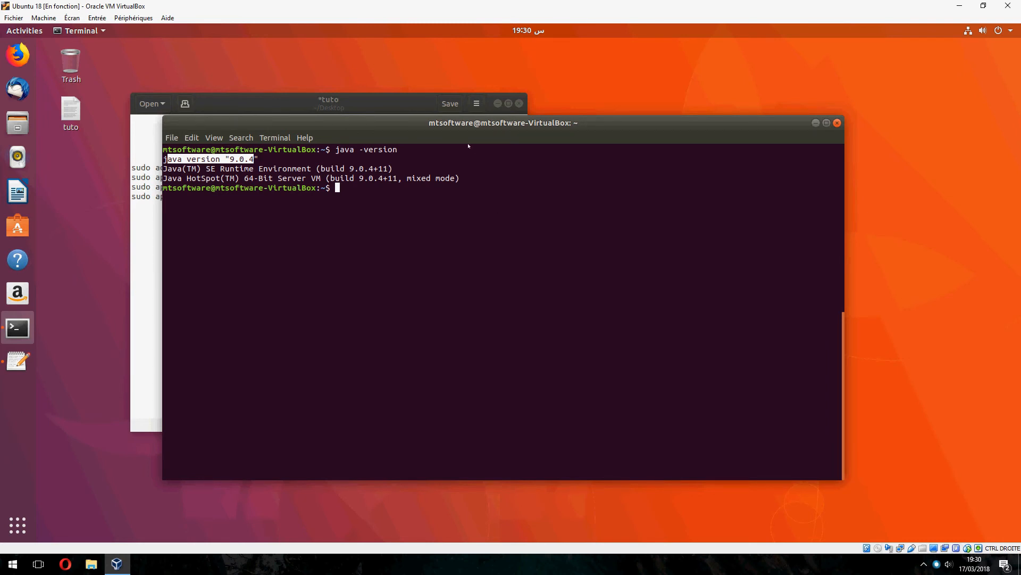